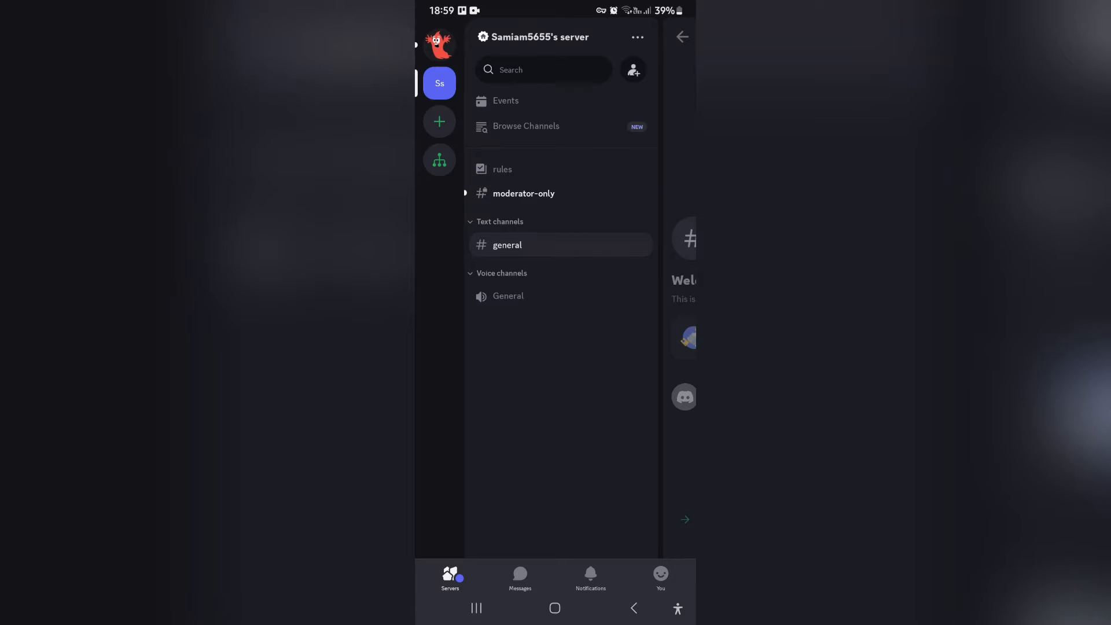
Switch from the server channel list to your own Discord profile via the You tab
left_click(659, 578)
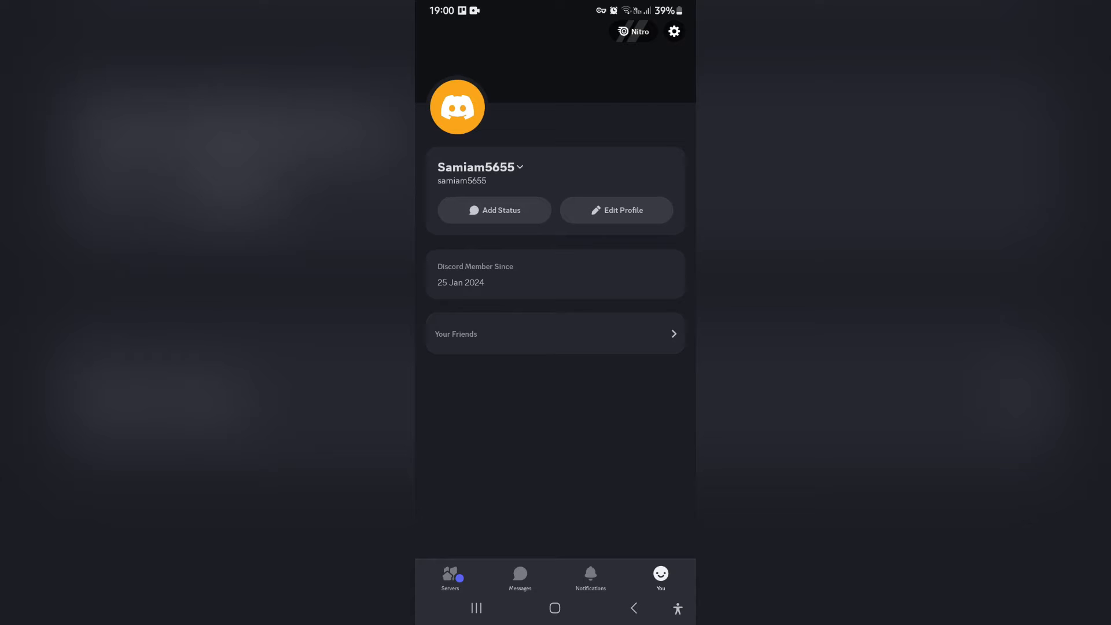
Open Discord settings and scan the list to find Privacy & Safety
left_click(672, 32)
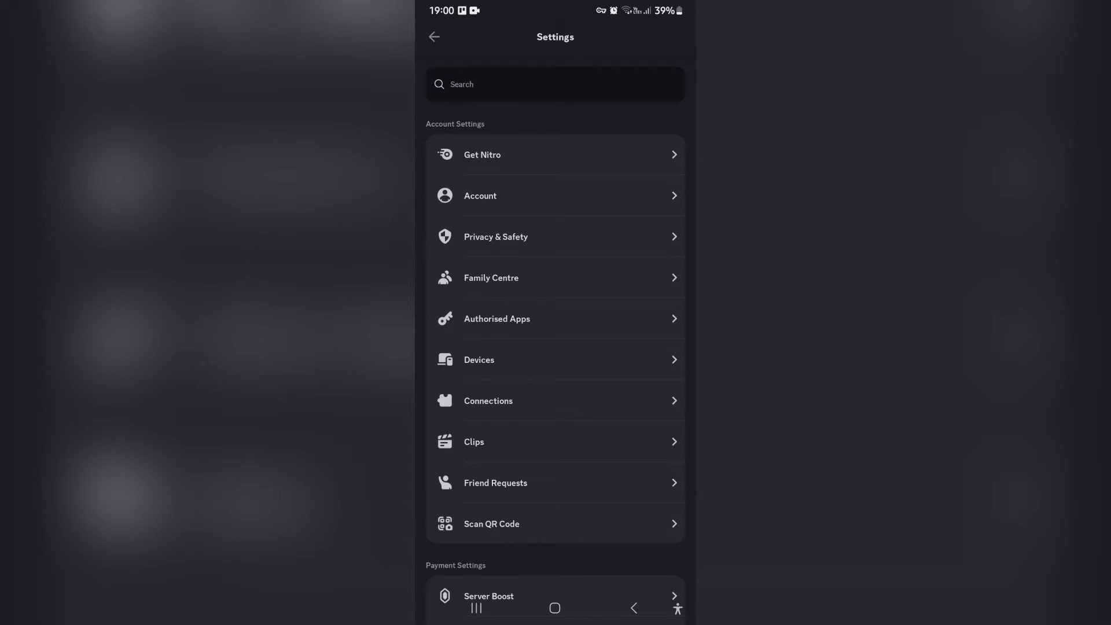
scroll("down", 3)
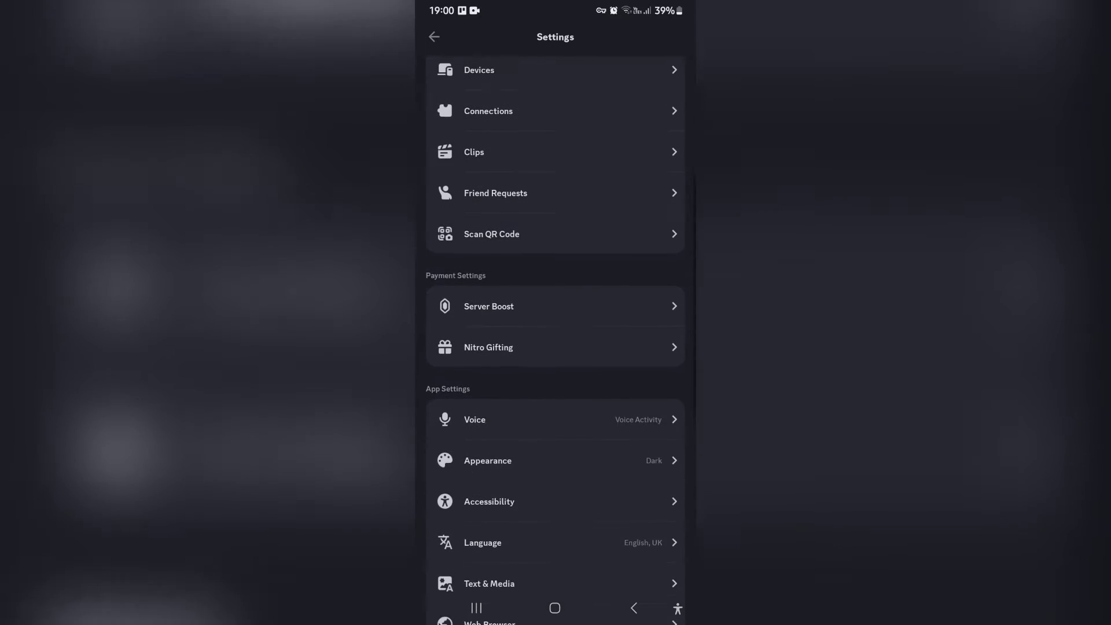
scroll("up", 3)
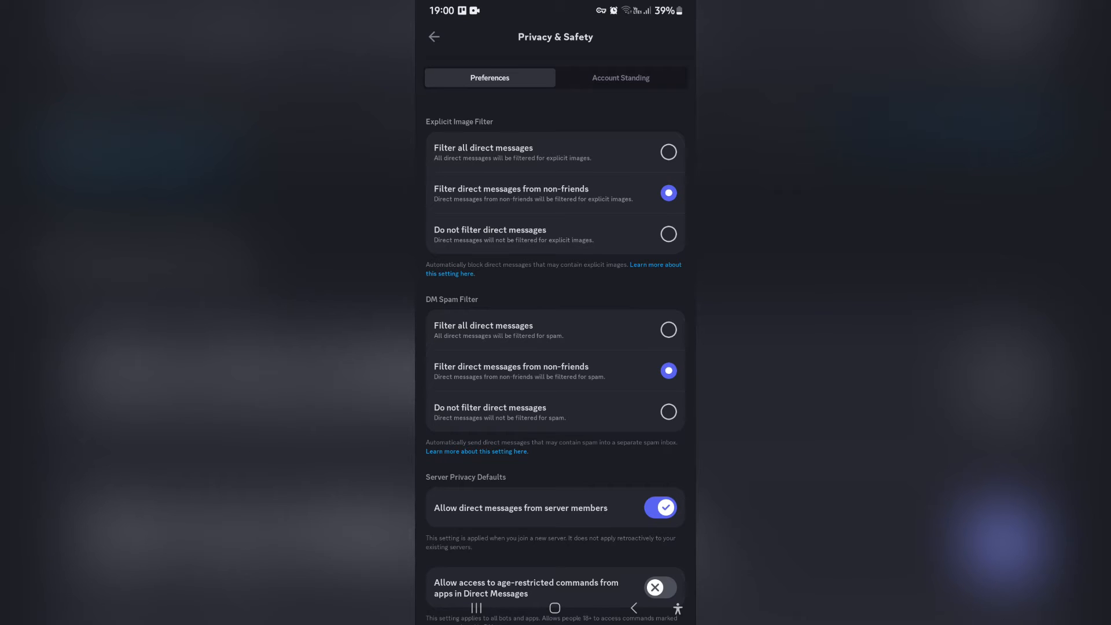
Scroll Privacy & Safety down to the How We Use Your Data section
scroll("down", 3)
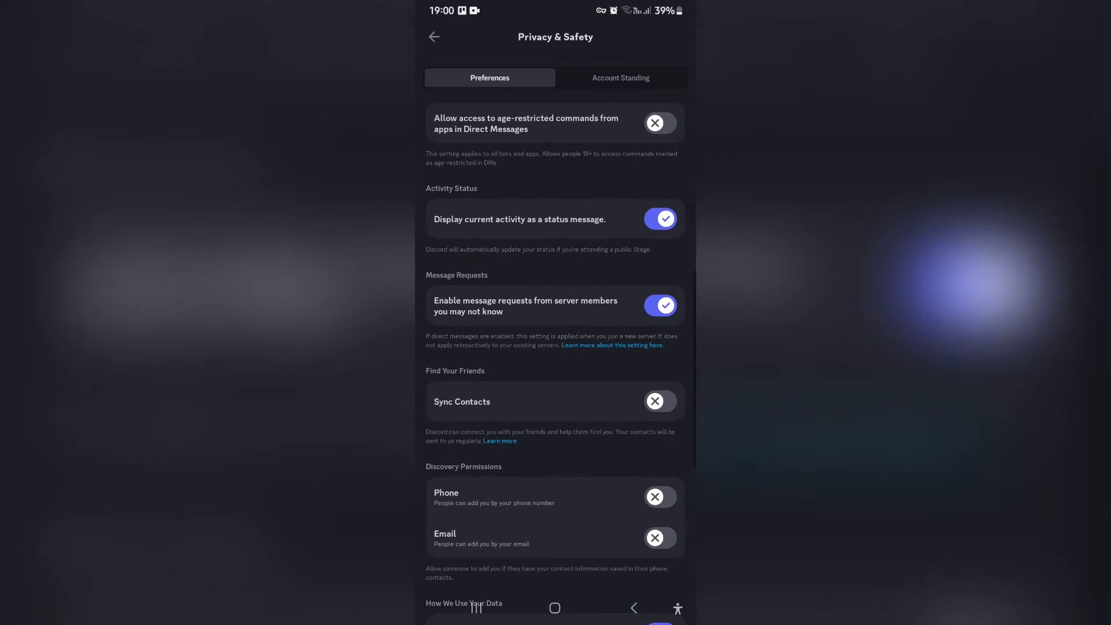
scroll("down", 3)
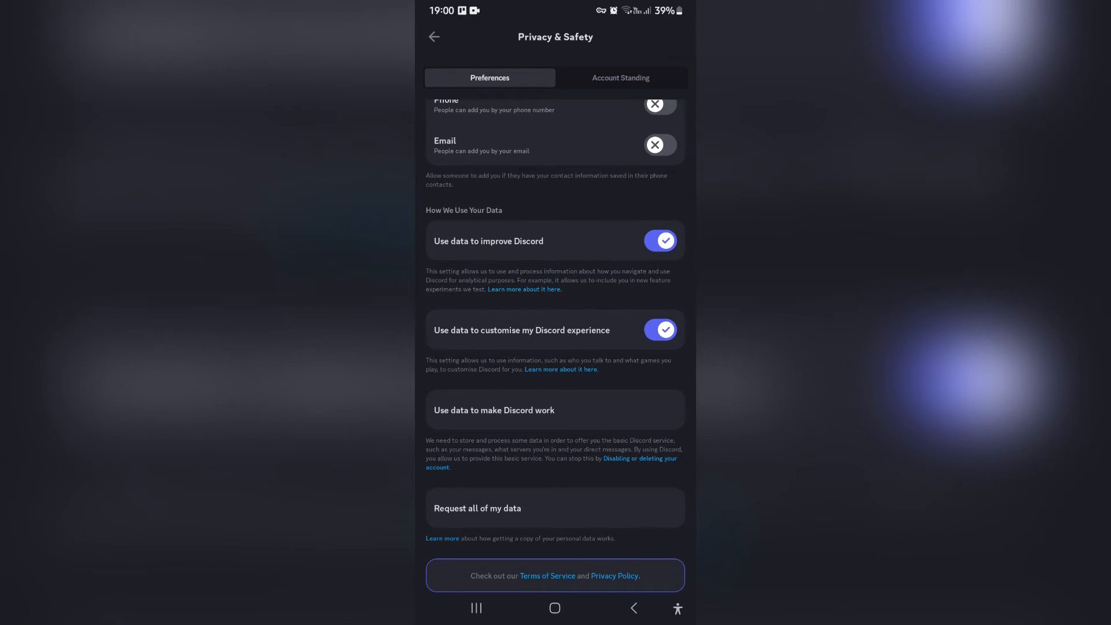
Choose 'Request all of my data' to bring up the Submit Data Request prompt
left_click(555, 508)
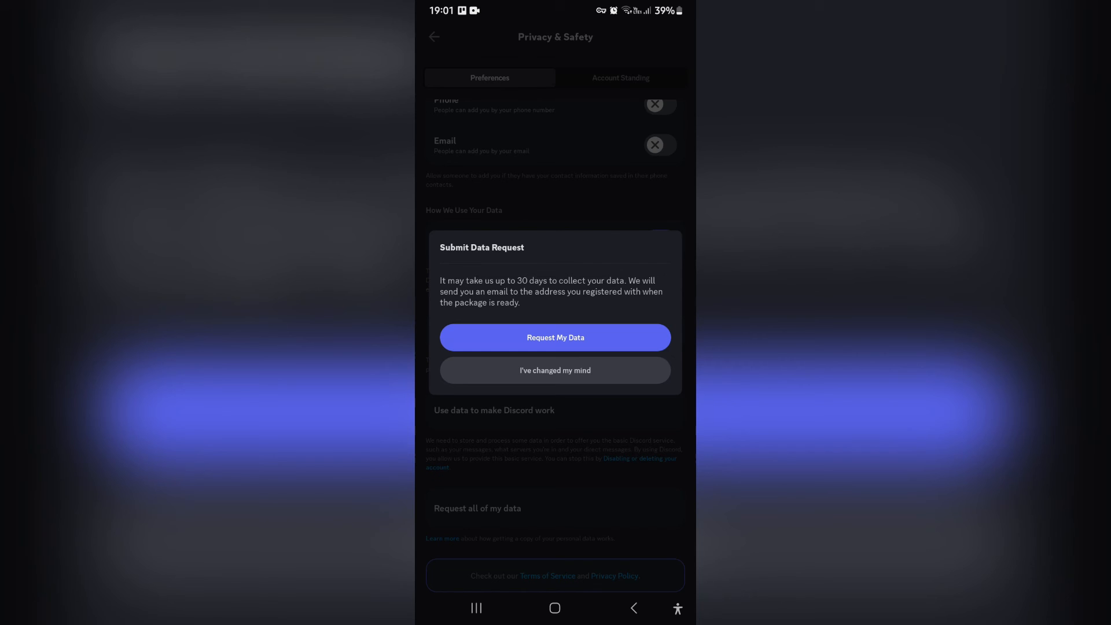
Confirm 'Request My Data' and dismiss the data-collection notice with Okay
left_click(555, 337)
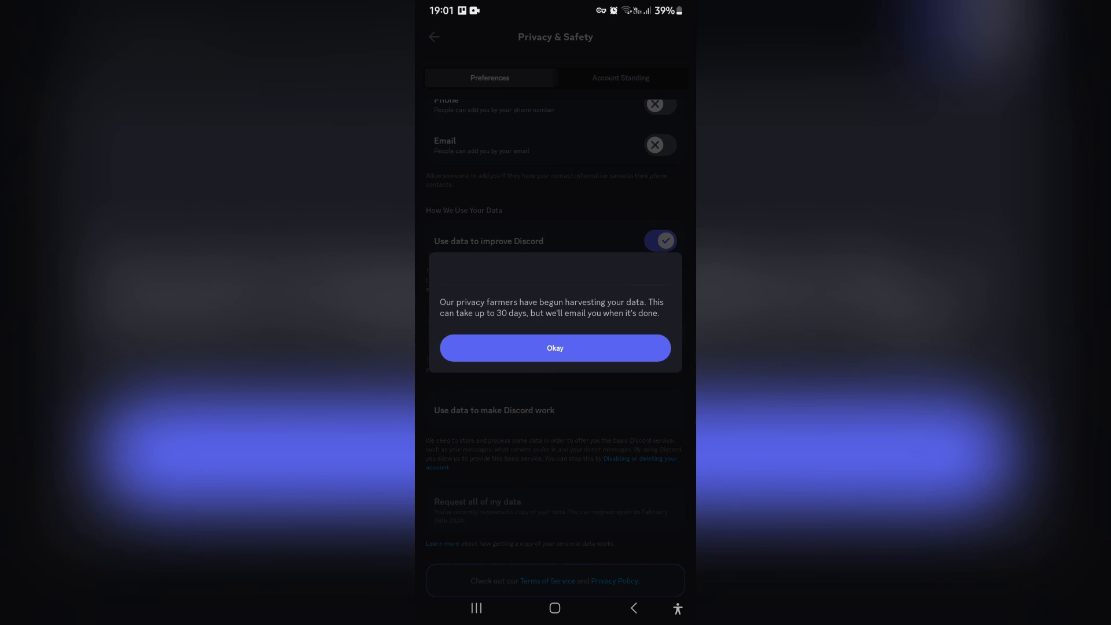
left_click(555, 348)
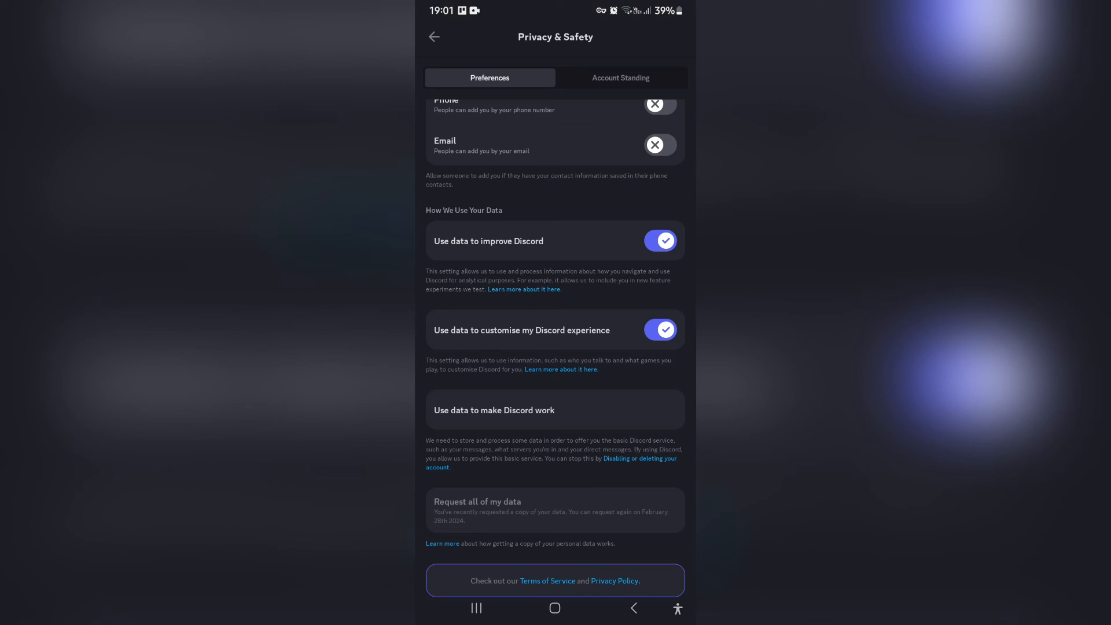